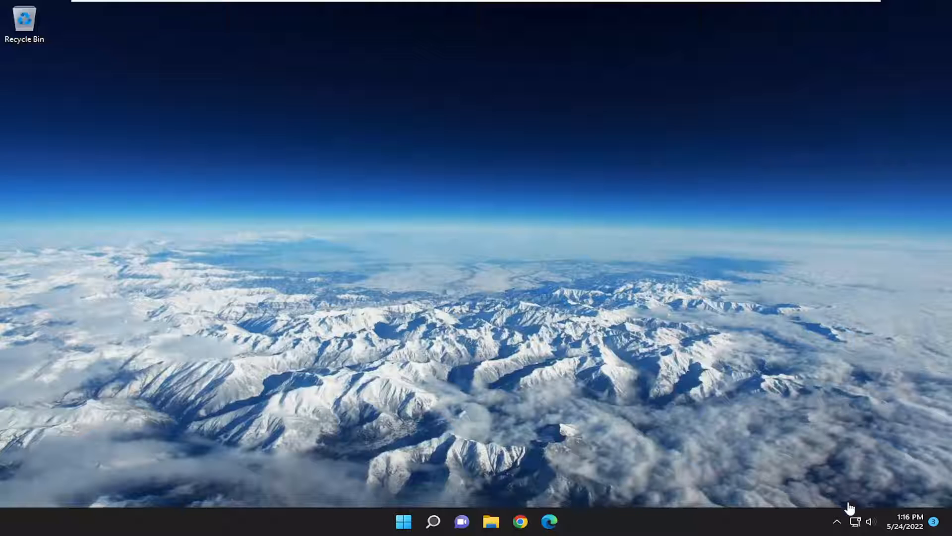
mouse_move(796, 523)
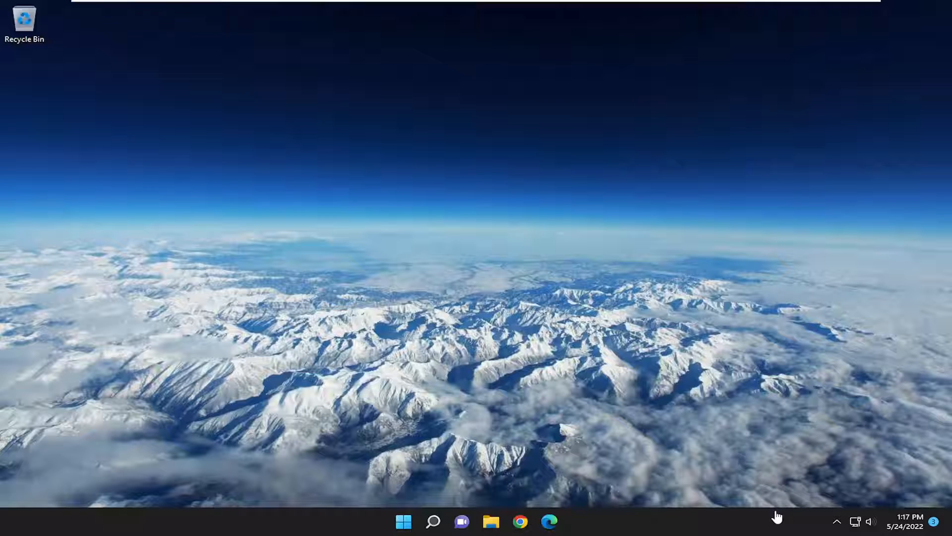
mouse_move(734, 452)
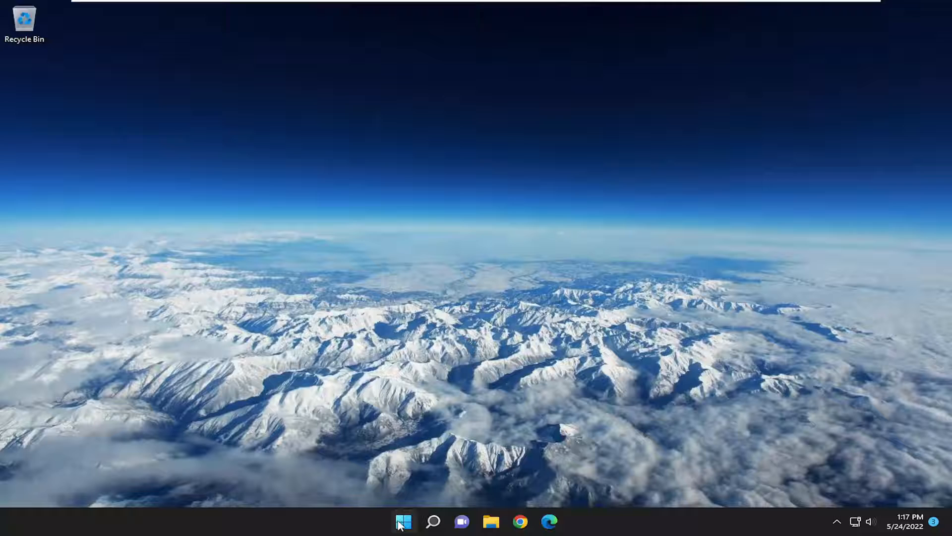
- Enable the Windows Security notification icon startup item in Task Manager's Startup tab
right_click(403, 521)
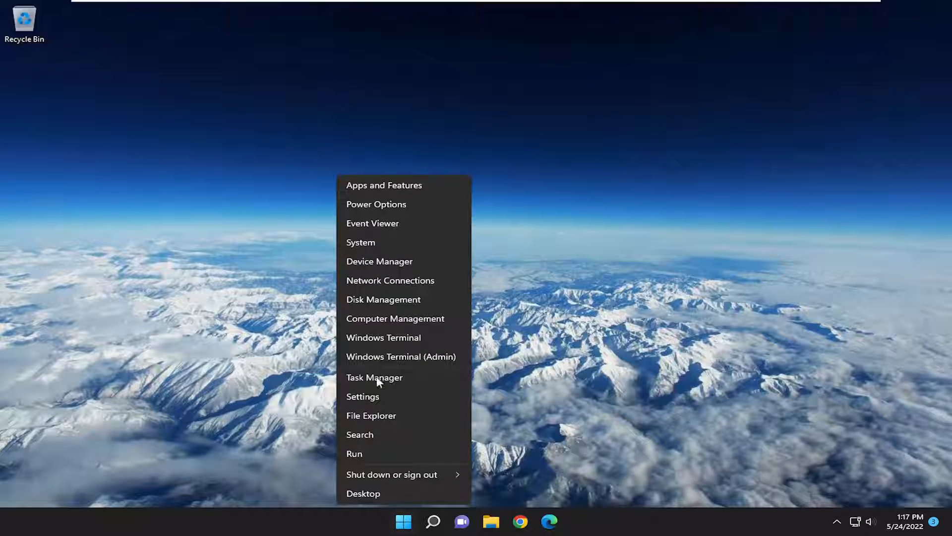
left_click(374, 377)
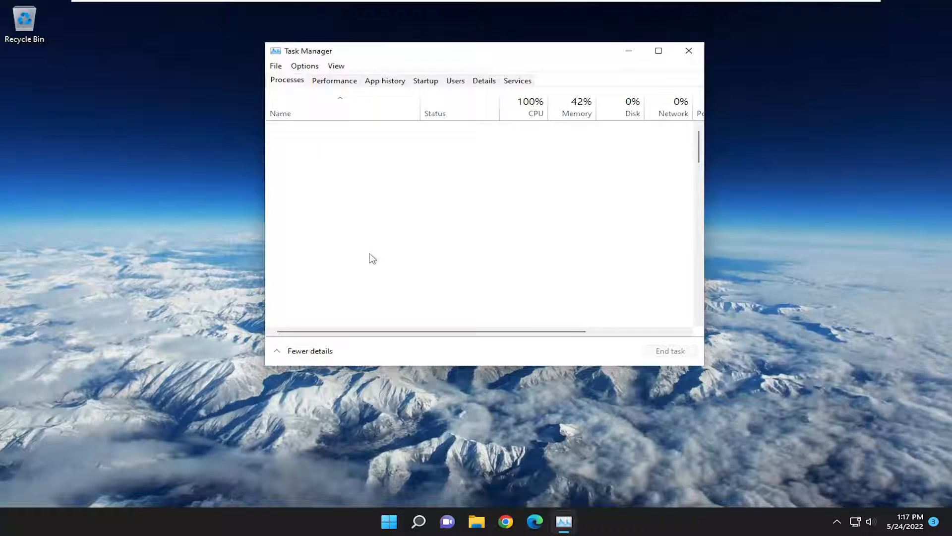
left_click(426, 80)
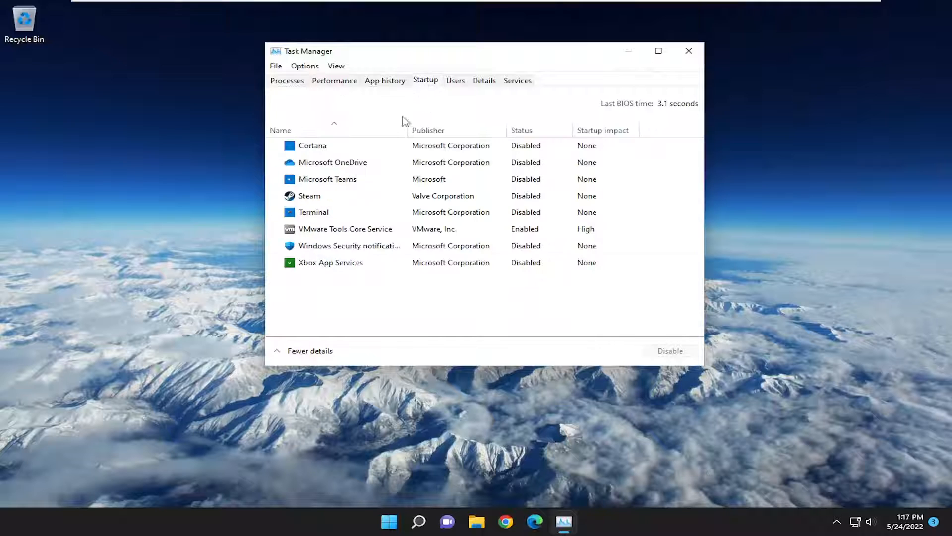
left_click(349, 246)
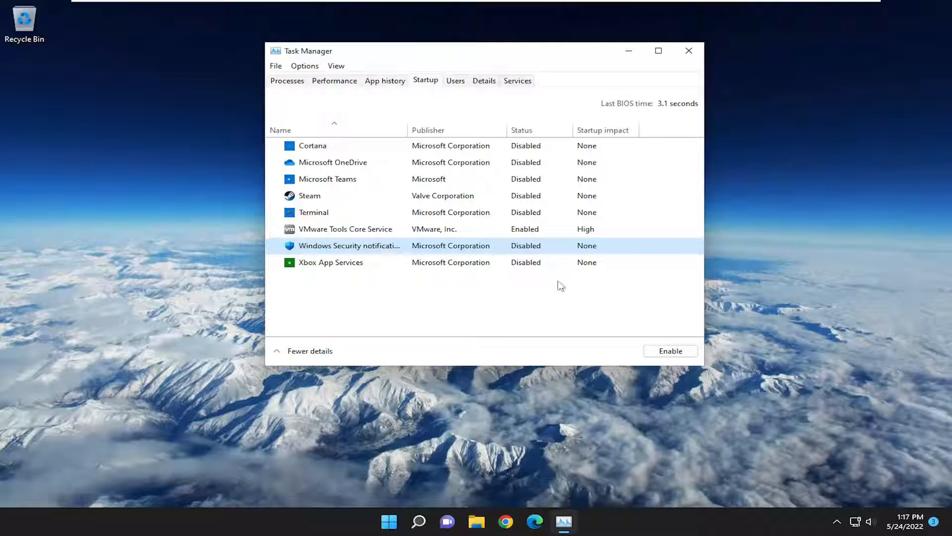
left_click(671, 351)
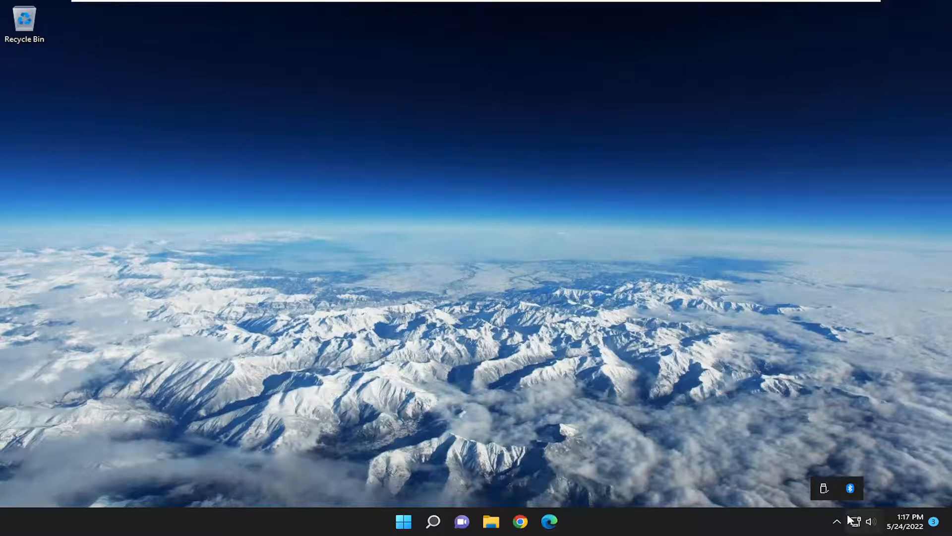
mouse_move(838, 521)
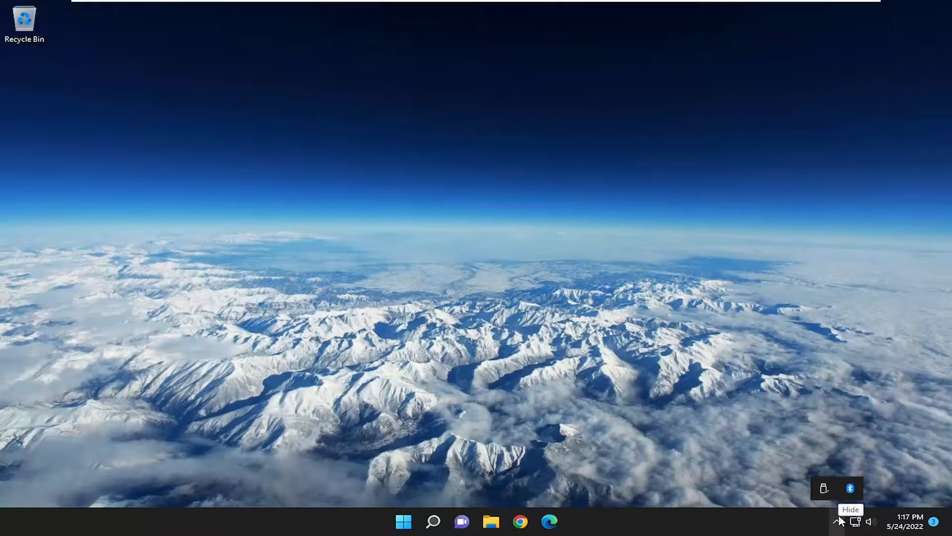
- Reopen the hidden tray icons to check for the Windows Security shield
left_click(839, 522)
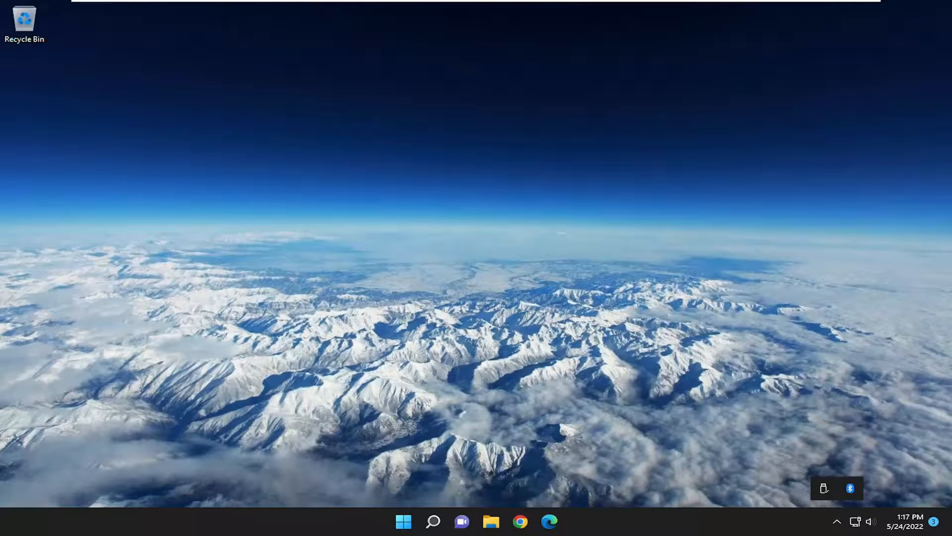
mouse_move(824, 488)
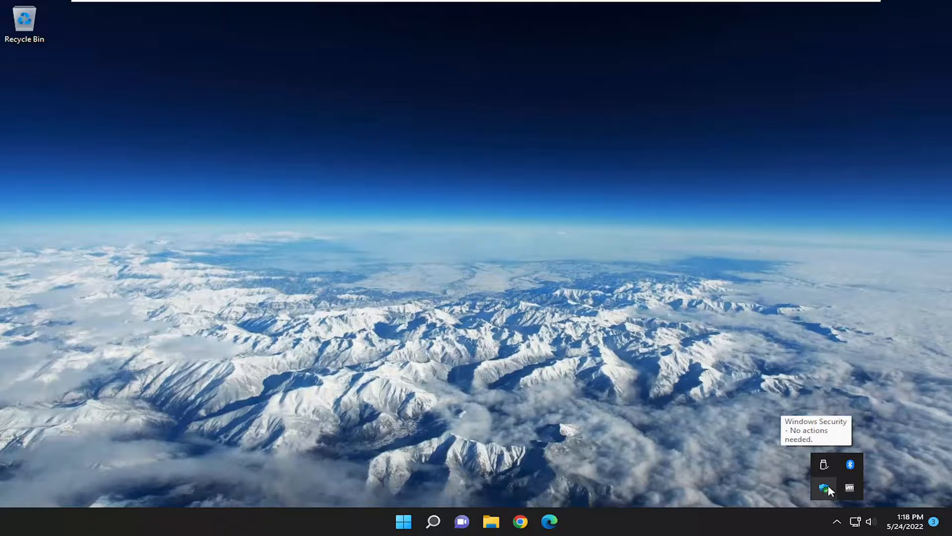
- Right-click the Windows Security shield in the tray overflow to show its scan menu
right_click(825, 487)
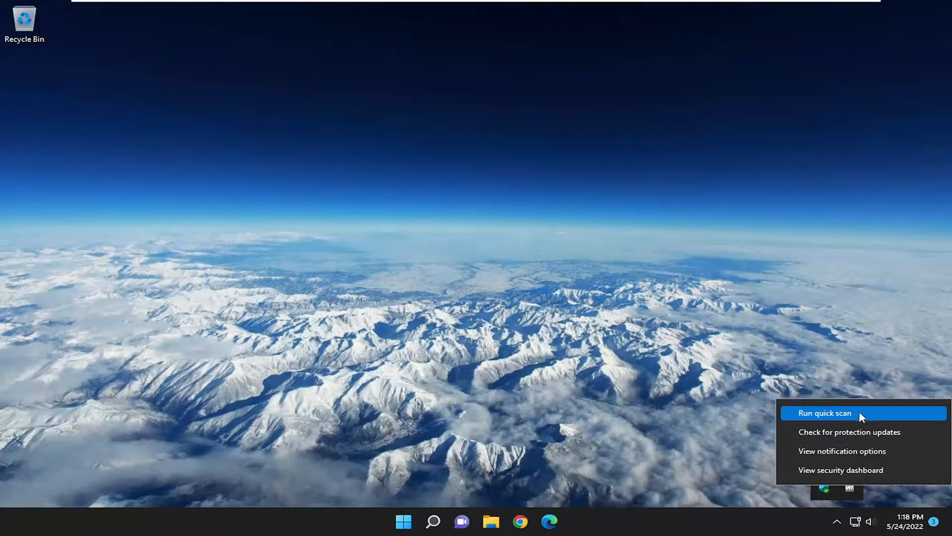
mouse_move(868, 436)
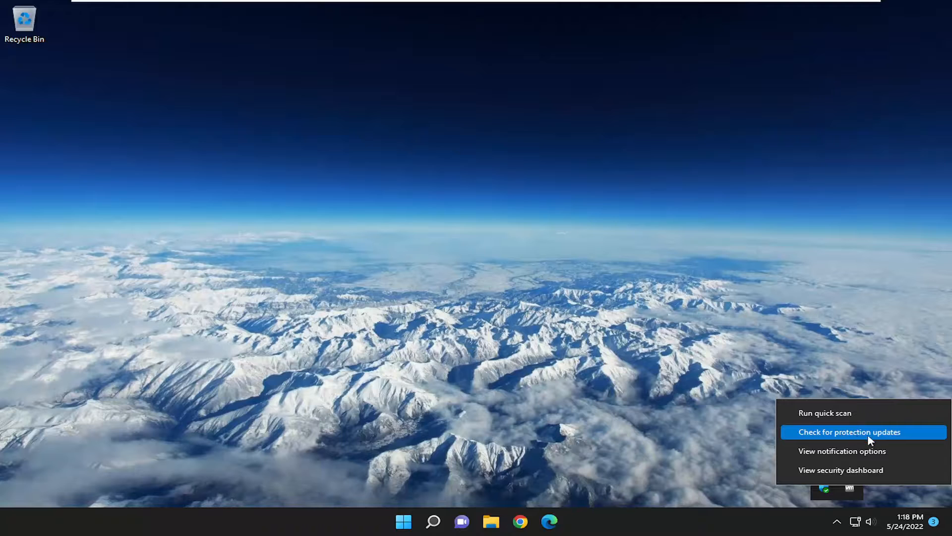
mouse_move(840, 469)
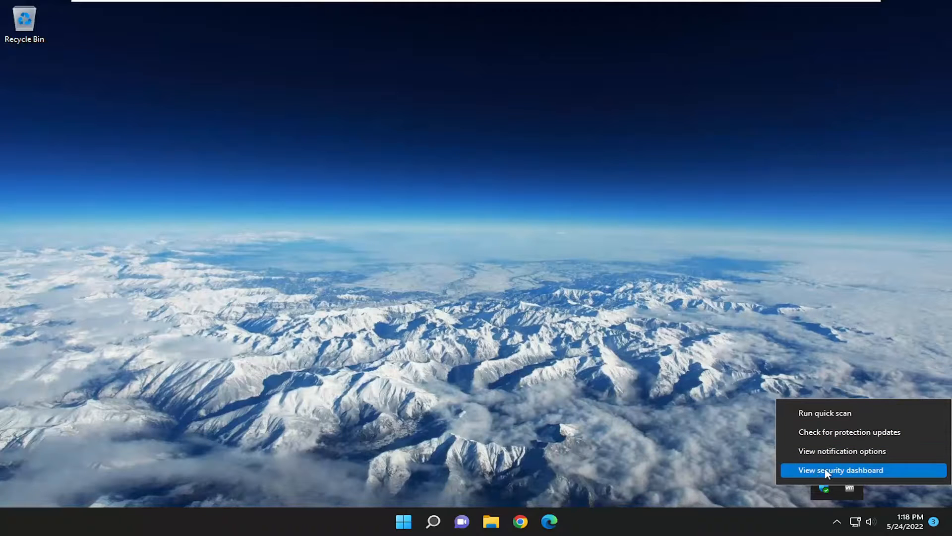
mouse_move(855, 475)
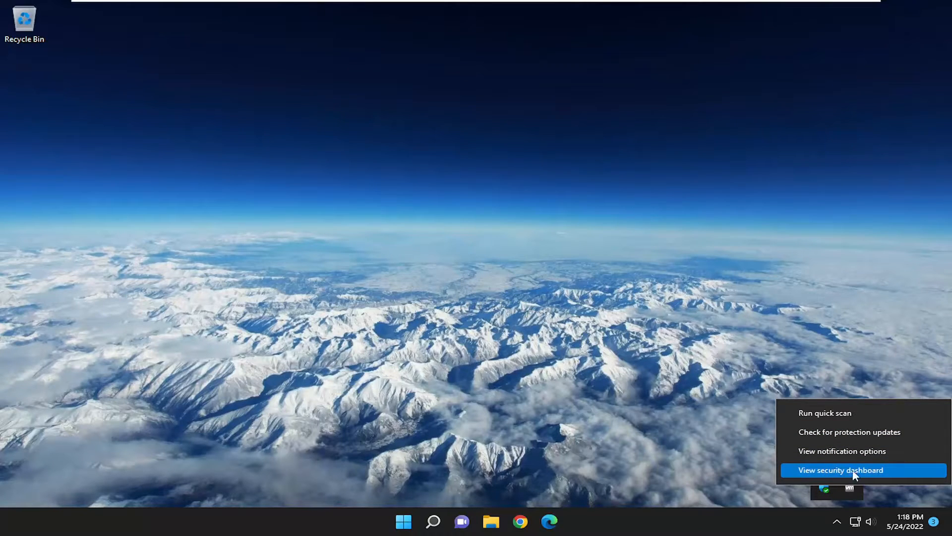